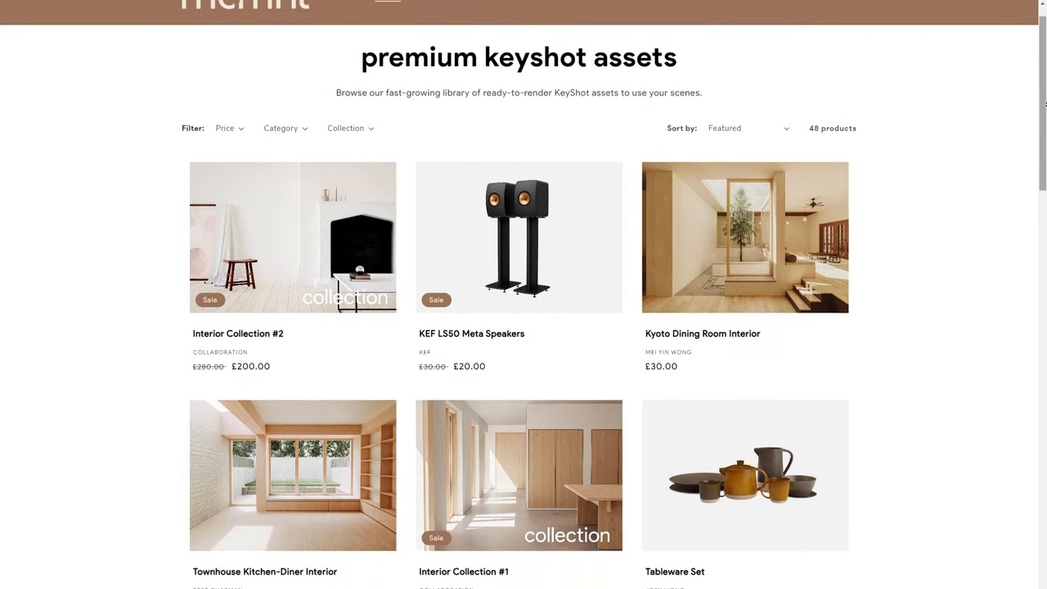
Preview the lighting environment behind the speakers, keep the white background, and show Image settings
{"action": "scroll", "scroll_direction": "down", "scroll_amount": 3}
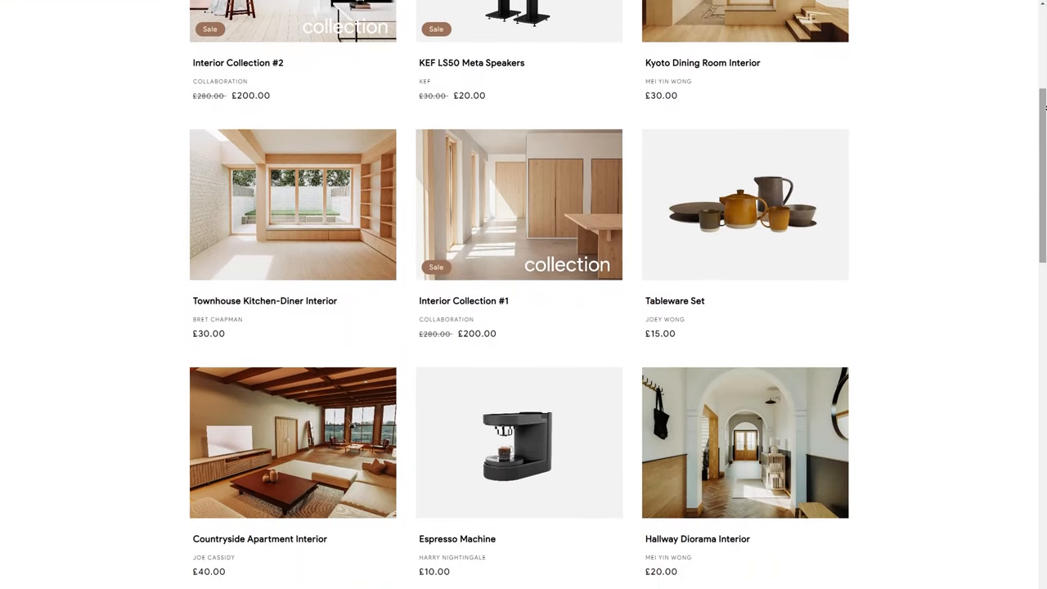
{"action": "scroll", "scroll_direction": "down", "scroll_amount": 3}
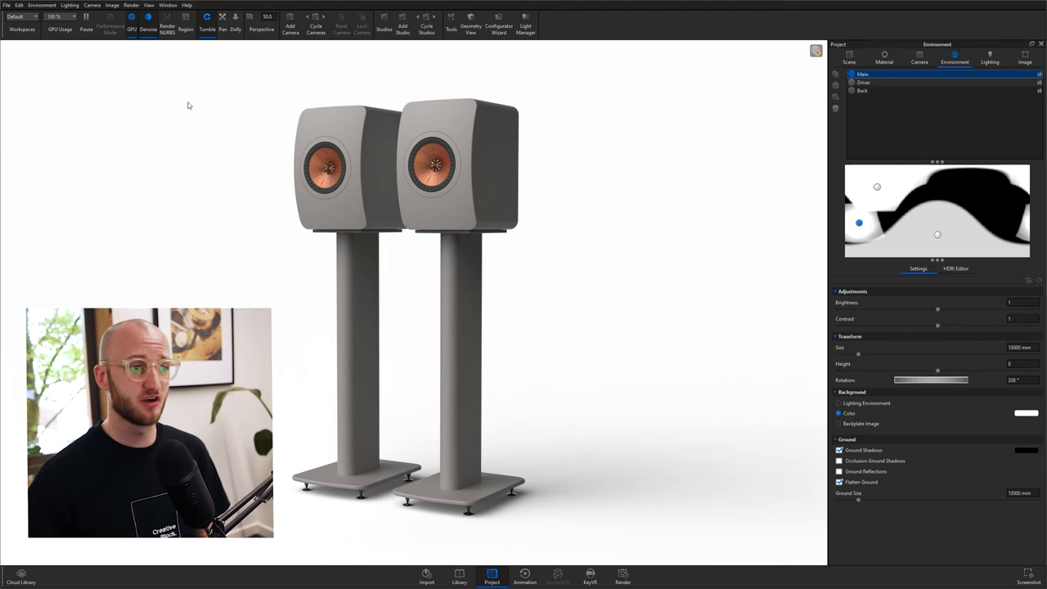
{"action": "left_click", "coordinate": [839, 403]}
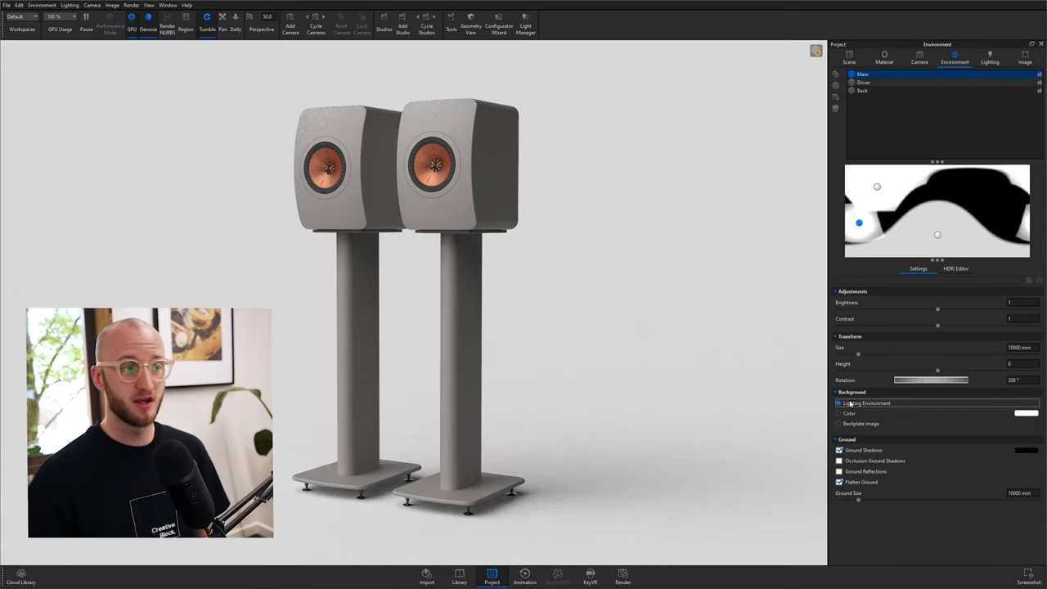
{"action": "left_click", "coordinate": [838, 403]}
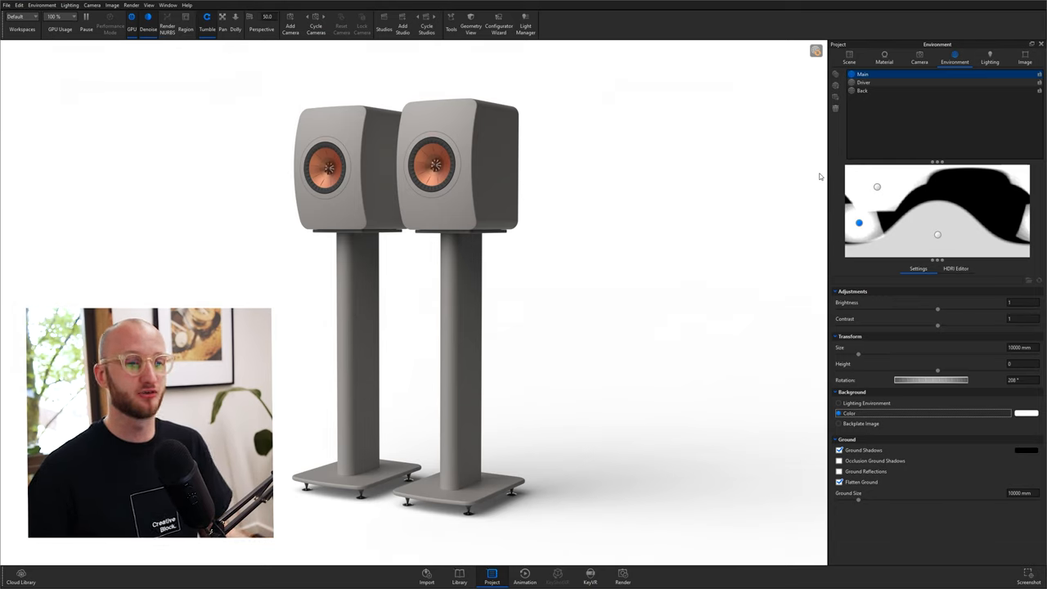
{"action": "left_click", "coordinate": [1025, 58]}
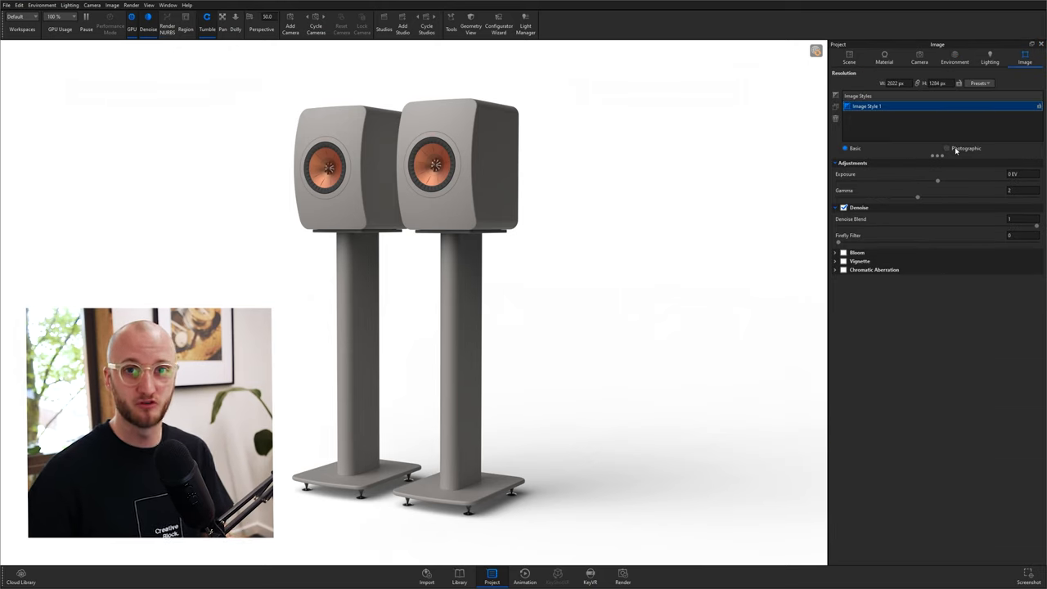
Use the Photographic style with a Low Contrast curve after trying Linear and High Contrast
{"action": "left_click", "coordinate": [946, 148]}
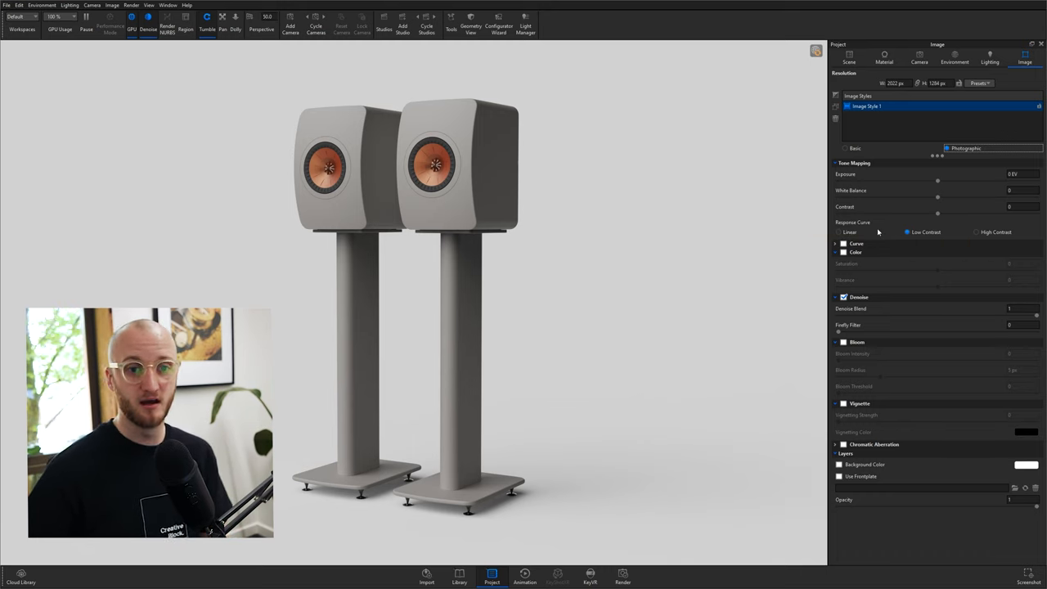
{"action": "mouse_move", "coordinate": [849, 232]}
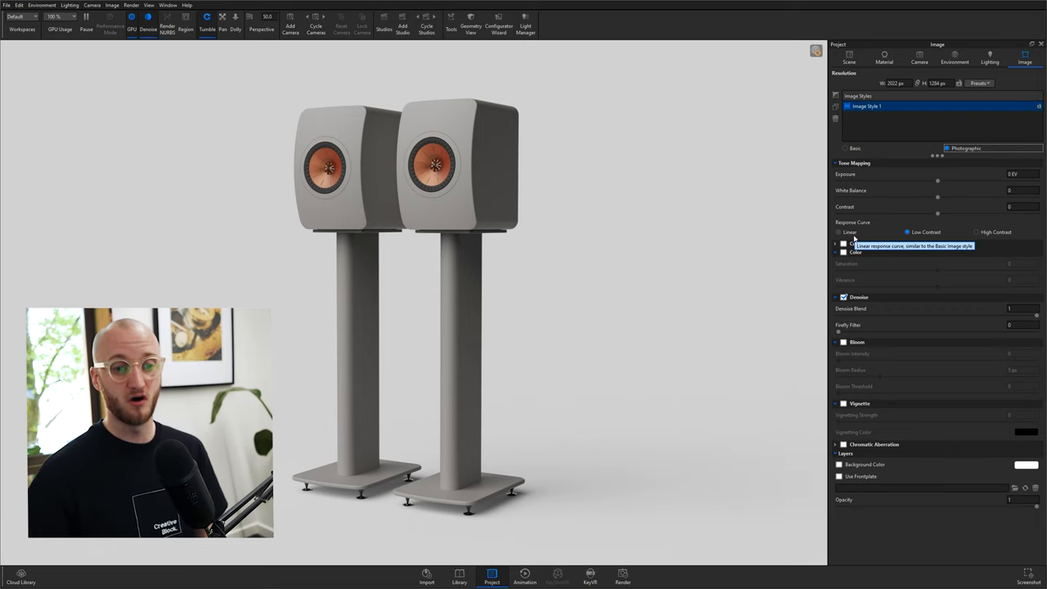
{"action": "left_click", "coordinate": [838, 232]}
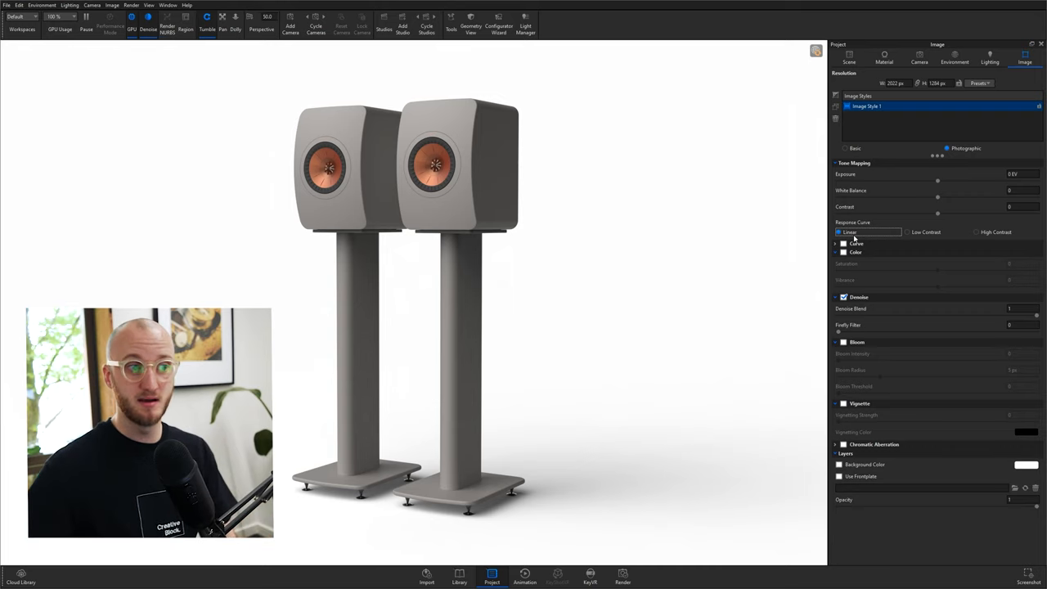
{"action": "left_click", "coordinate": [925, 231]}
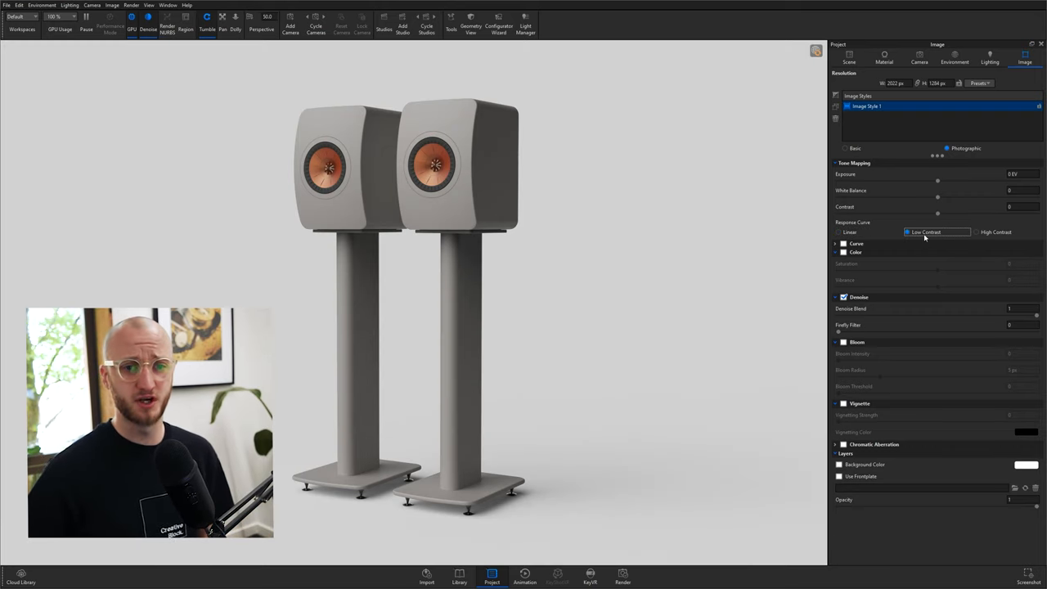
{"action": "mouse_move", "coordinate": [926, 236]}
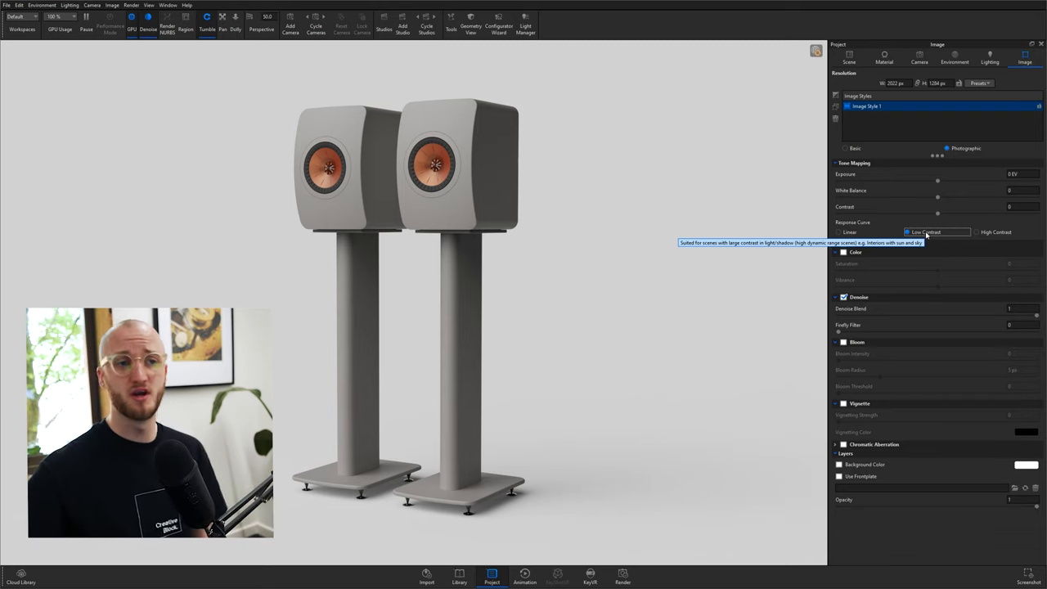
{"action": "mouse_move", "coordinate": [750, 204]}
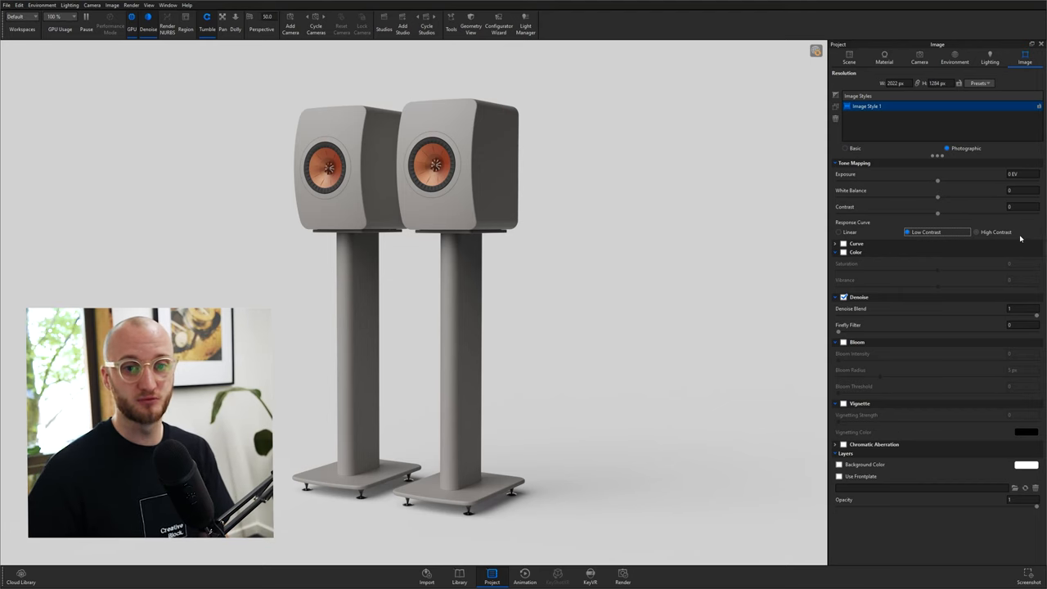
{"action": "left_click", "coordinate": [996, 232]}
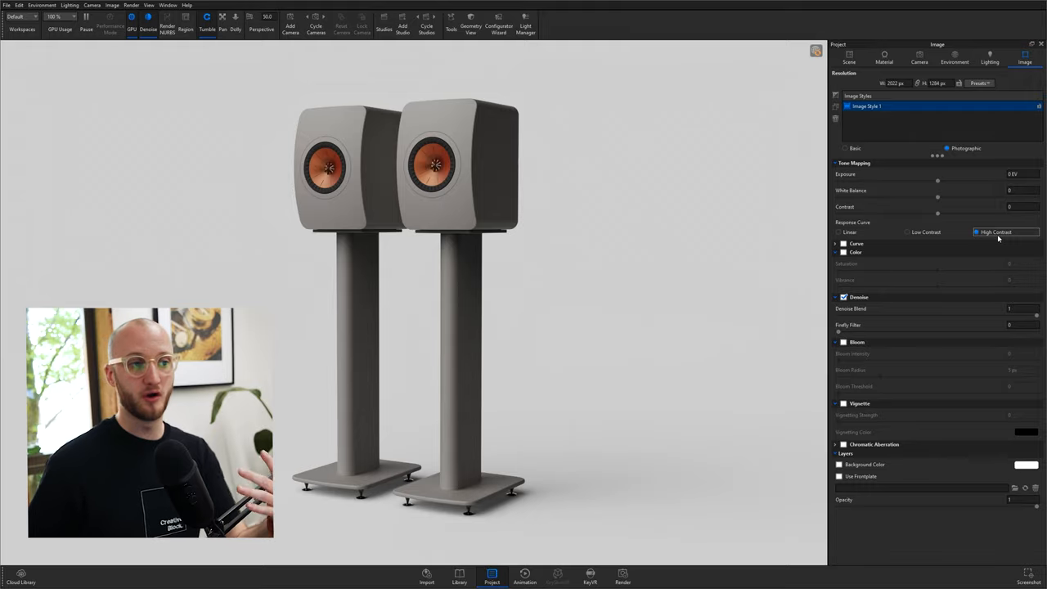
{"action": "left_click", "coordinate": [936, 231]}
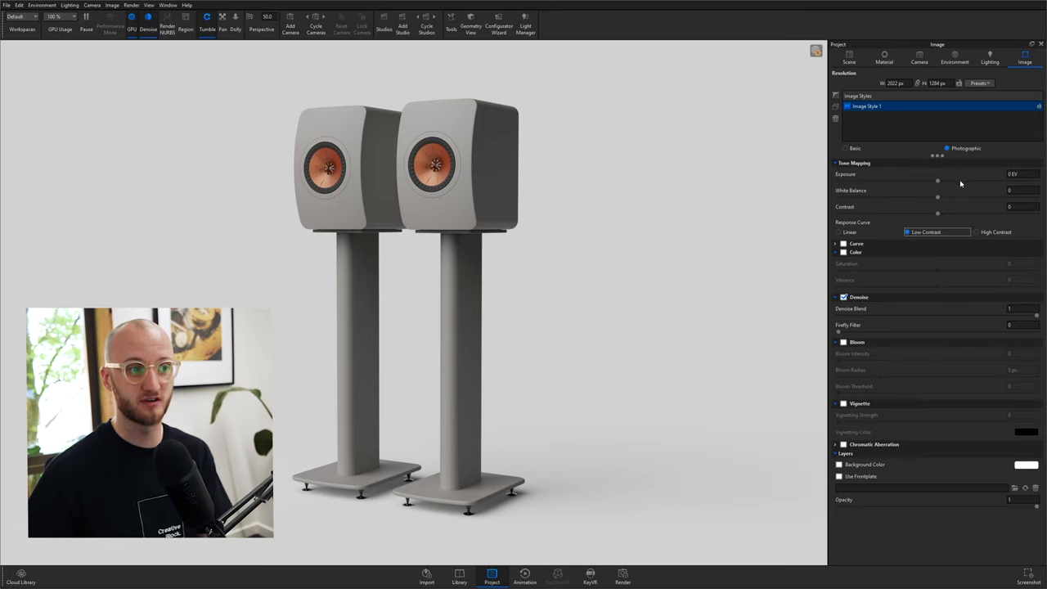
Tune Tone Mapping to about 0.26 EV exposure and contrast near 0.23
{"action": "left_click_drag", "start_coordinate": [938, 181], "coordinate": [962, 181]}
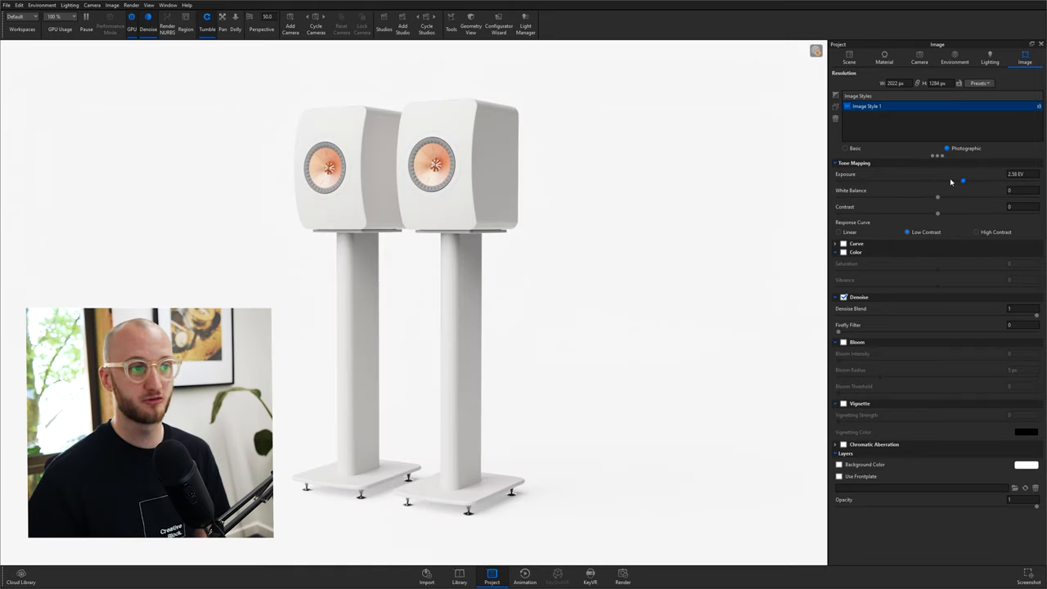
{"action": "left_click_drag", "start_coordinate": [963, 180], "coordinate": [946, 180]}
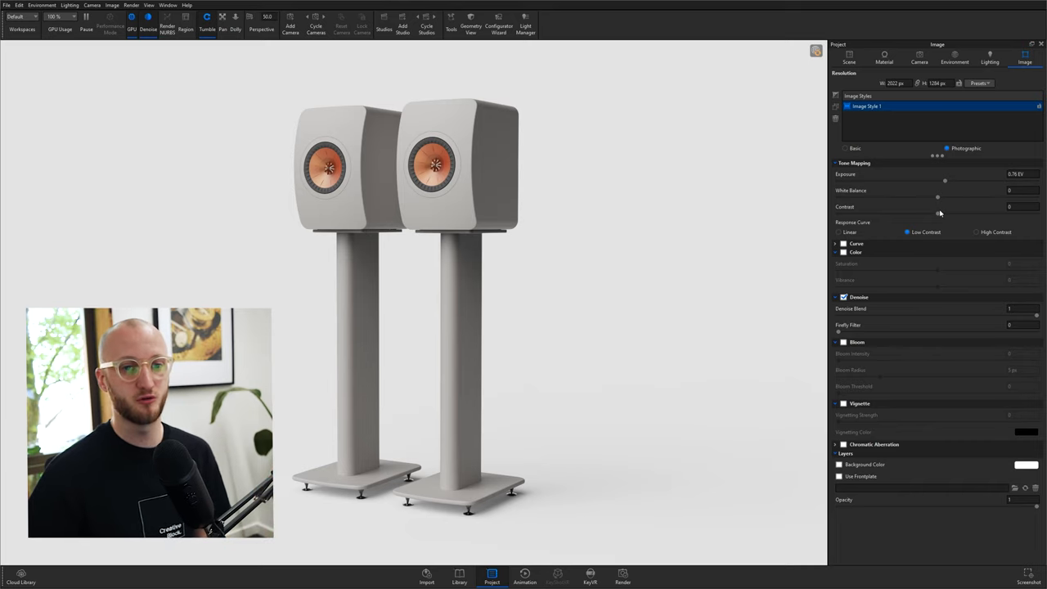
{"action": "left_click_drag", "start_coordinate": [937, 214], "coordinate": [965, 215]}
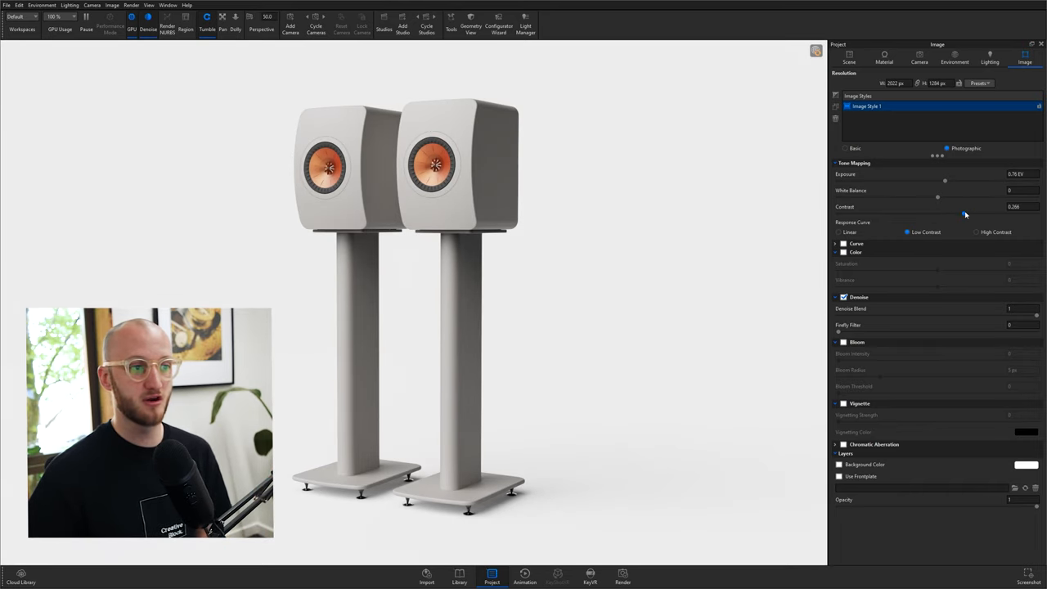
{"action": "left_click_drag", "start_coordinate": [945, 214], "coordinate": [970, 214]}
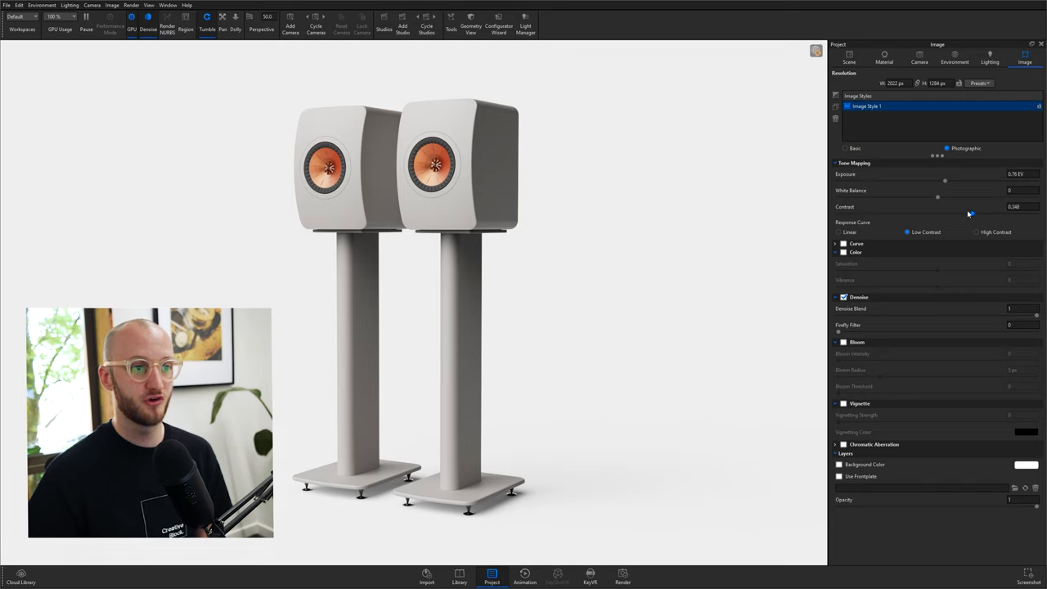
{"action": "left_click_drag", "start_coordinate": [937, 213], "coordinate": [966, 213]}
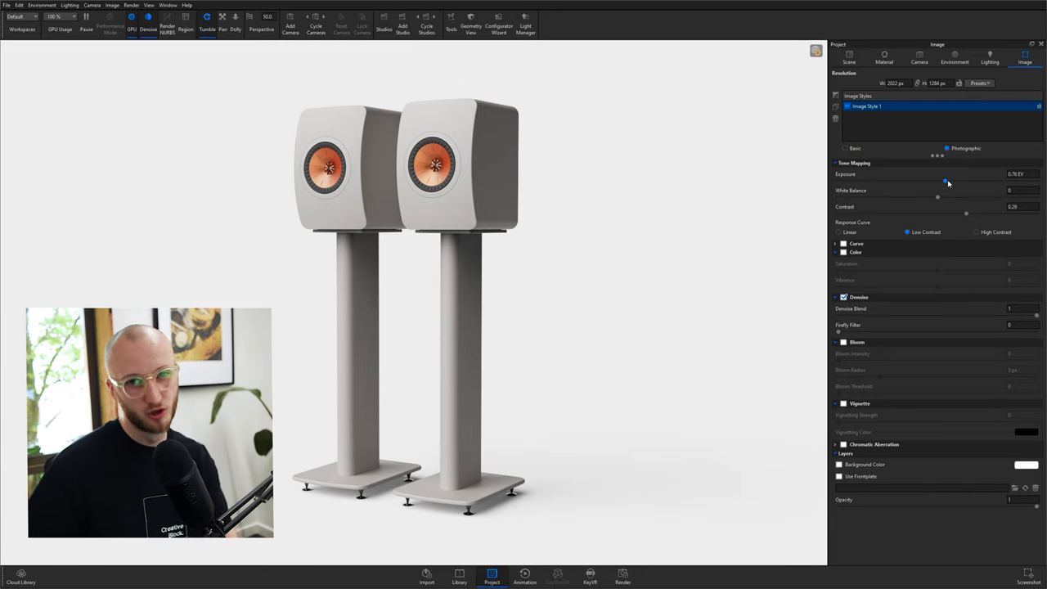
{"action": "left_click_drag", "start_coordinate": [946, 181], "coordinate": [934, 181]}
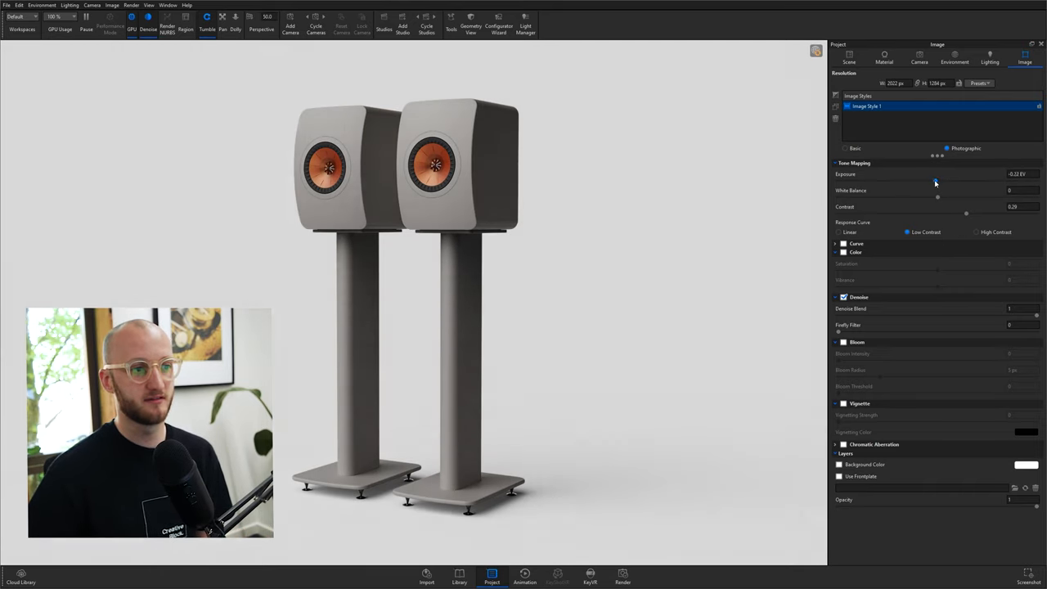
{"action": "left_click_drag", "start_coordinate": [934, 182], "coordinate": [939, 182]}
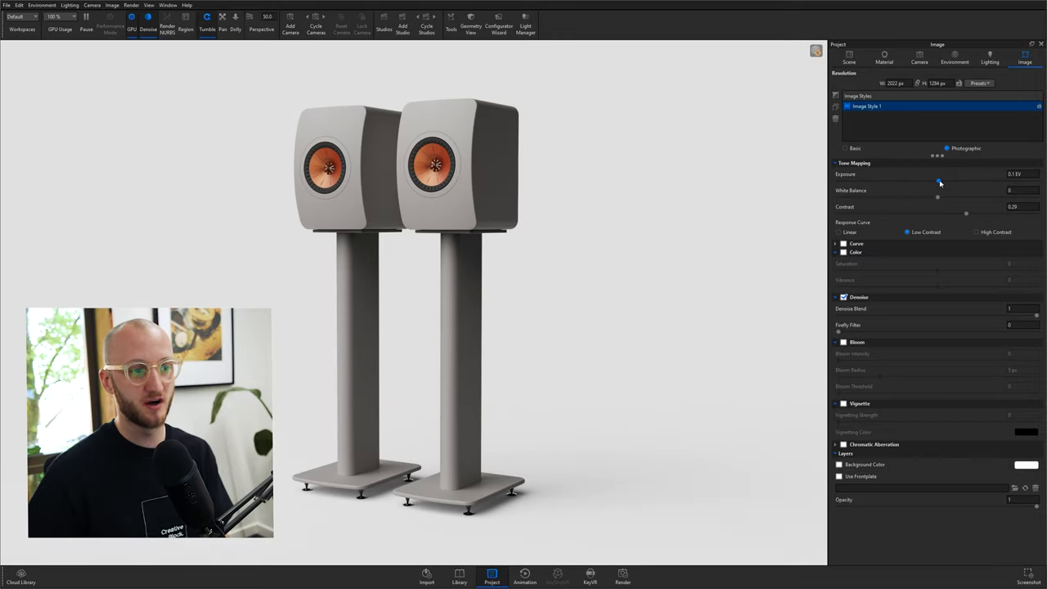
{"action": "left_click_drag", "start_coordinate": [937, 181], "coordinate": [942, 181]}
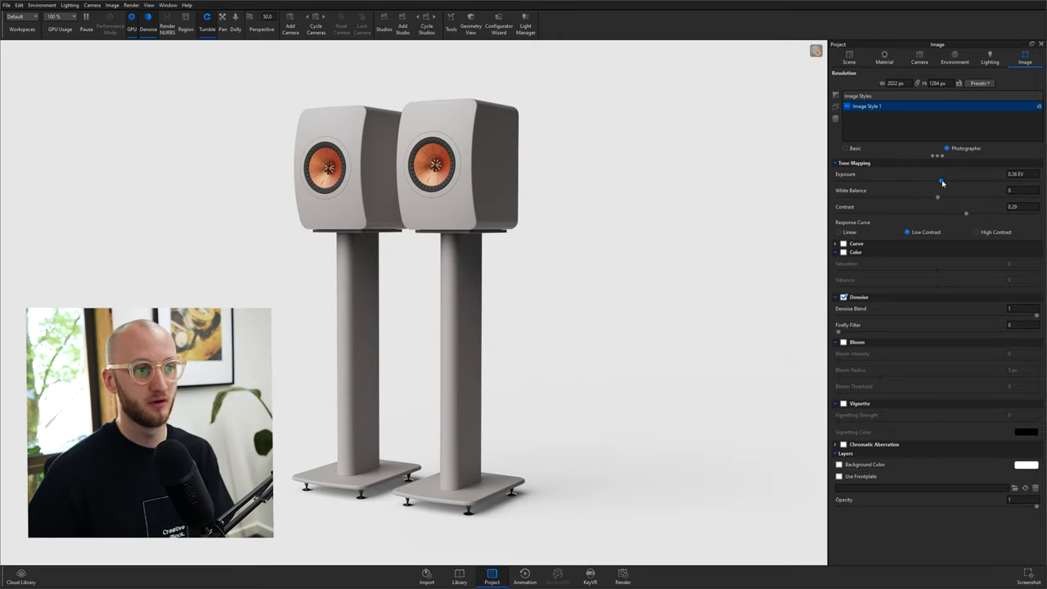
{"action": "left_click_drag", "start_coordinate": [941, 181], "coordinate": [939, 181]}
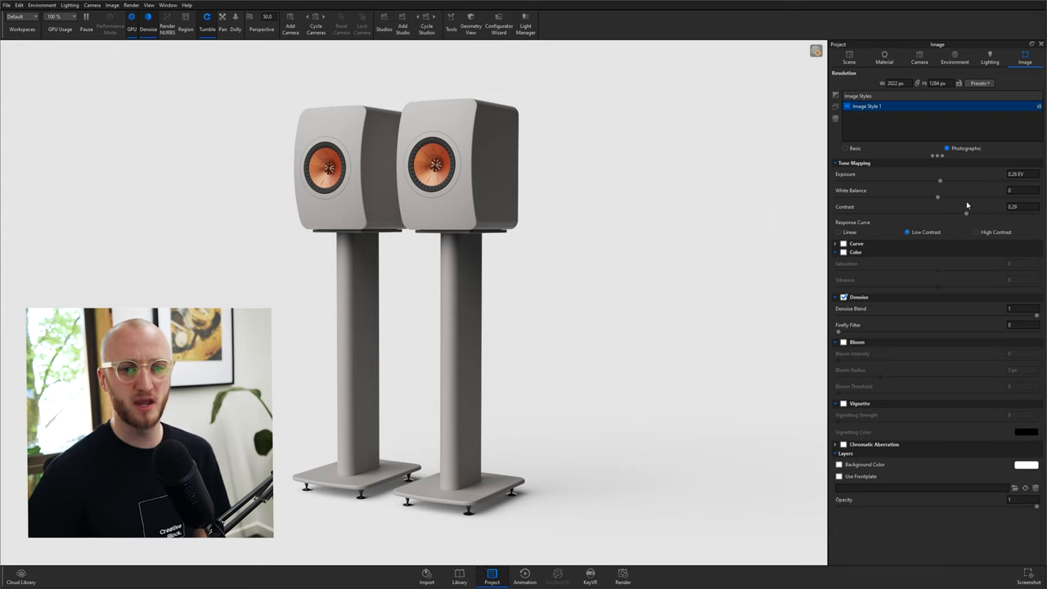
{"action": "left_click_drag", "start_coordinate": [965, 214], "coordinate": [962, 213]}
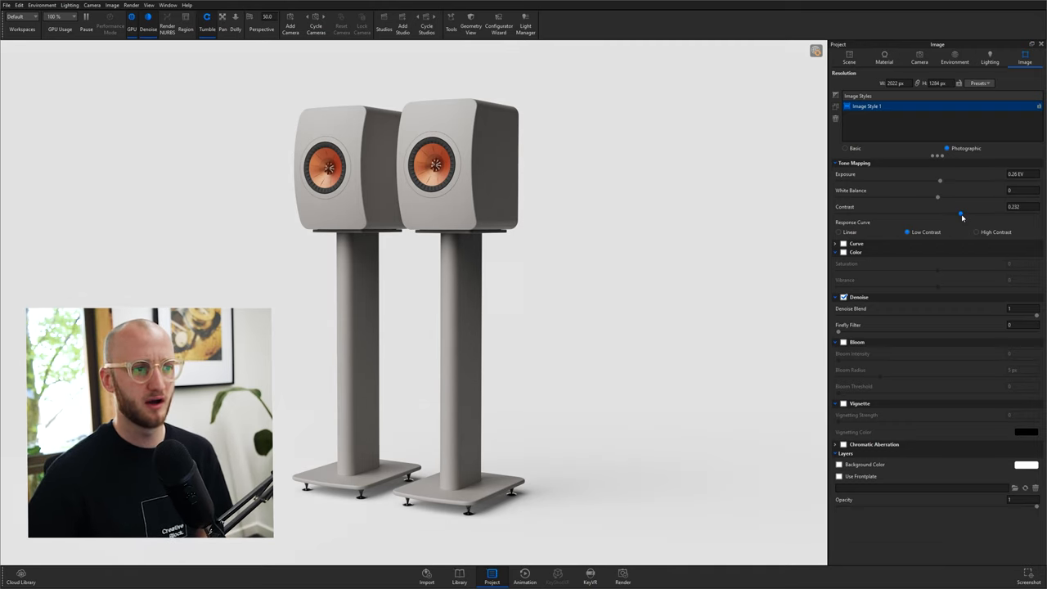
{"action": "left_click_drag", "start_coordinate": [959, 215], "coordinate": [961, 215]}
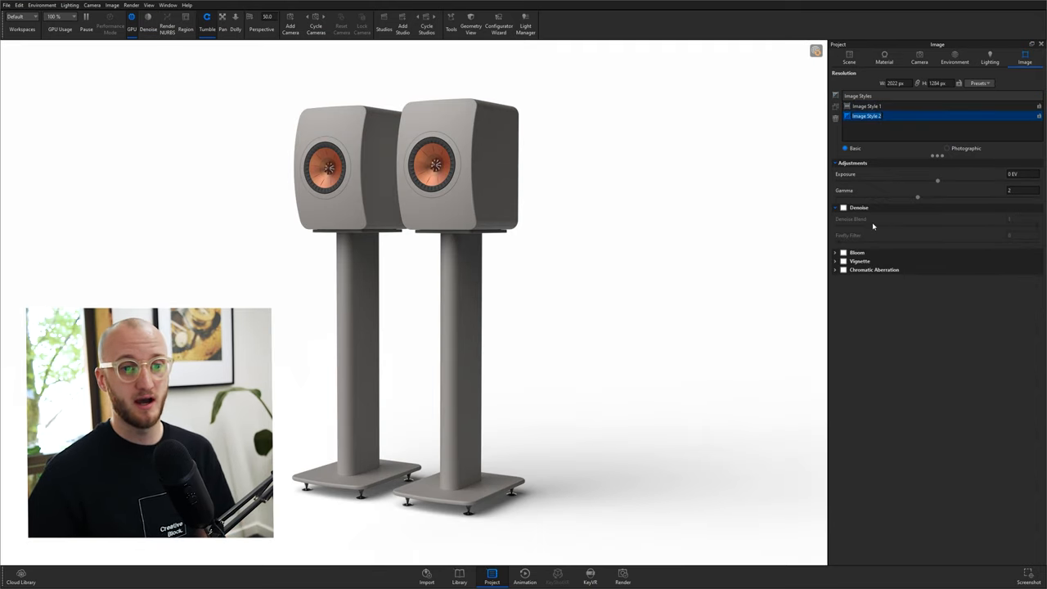
Return to the first image style, then review and close the Render window
{"action": "left_click", "coordinate": [843, 207]}
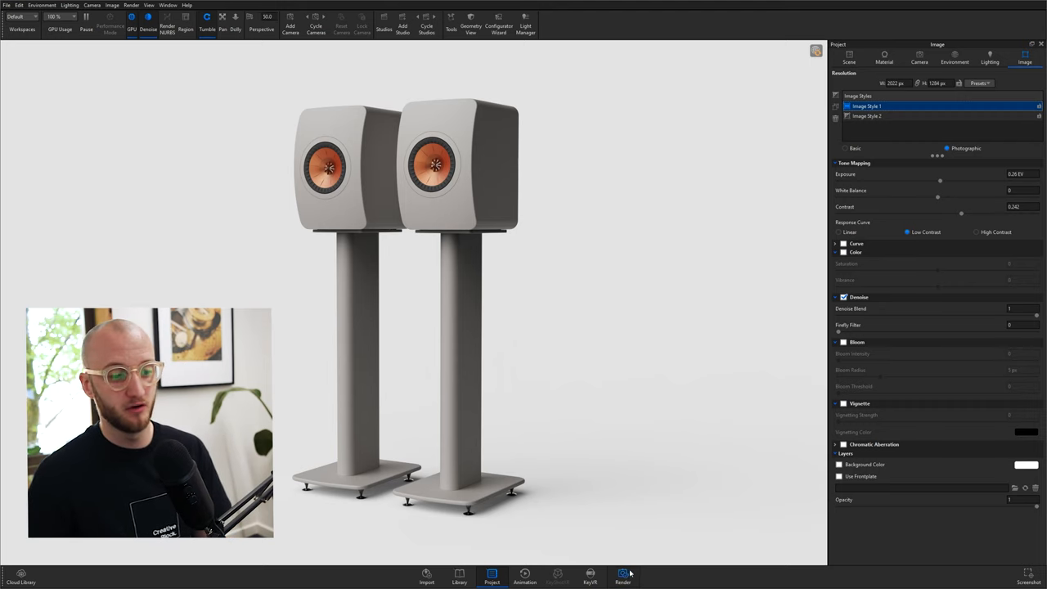
{"action": "left_click", "coordinate": [623, 575]}
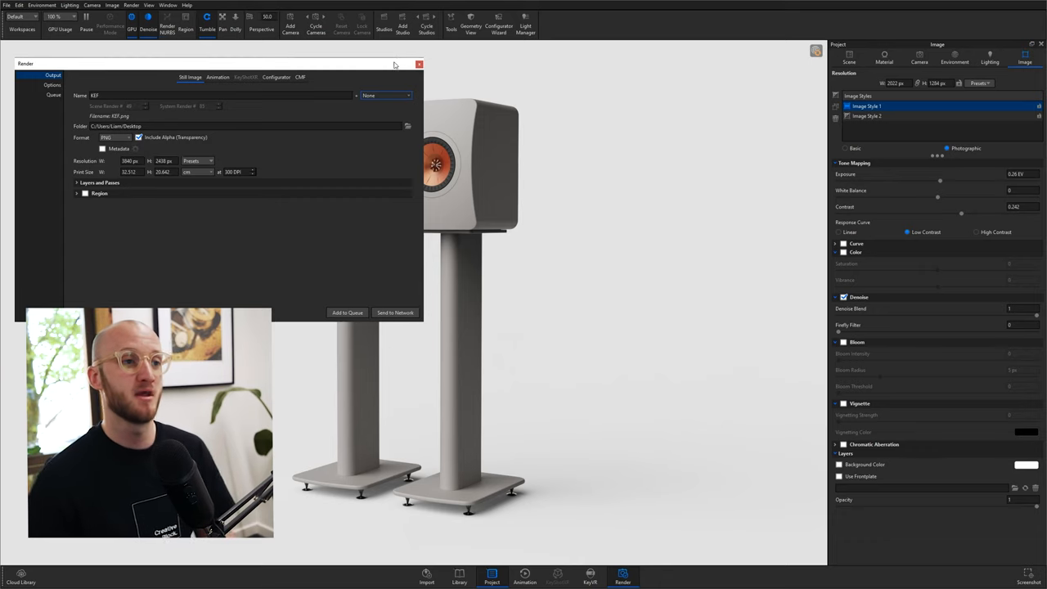
{"action": "left_click", "coordinate": [418, 64]}
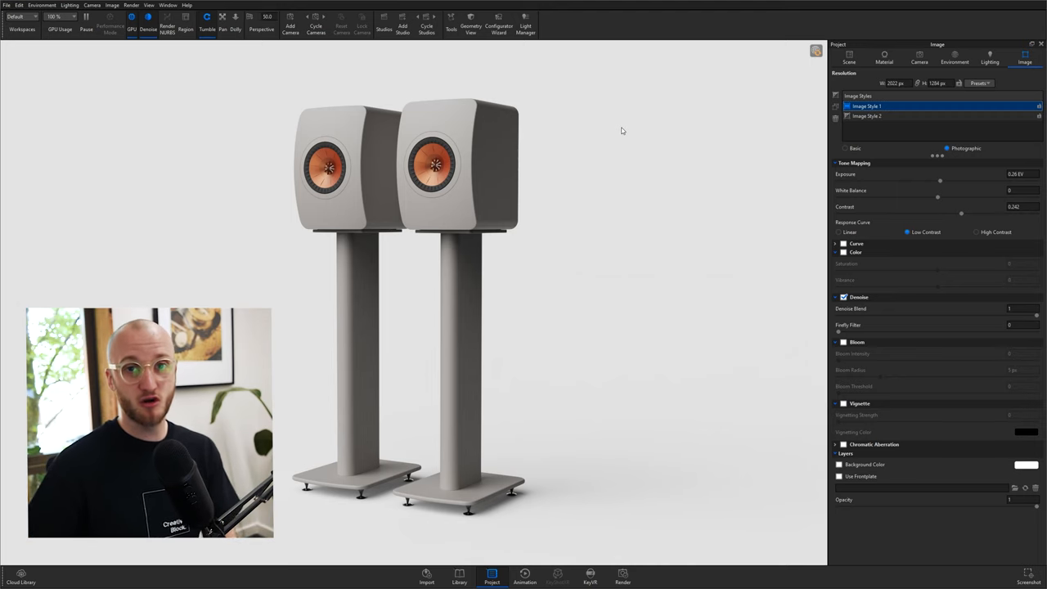
{"action": "mouse_move", "coordinate": [722, 159]}
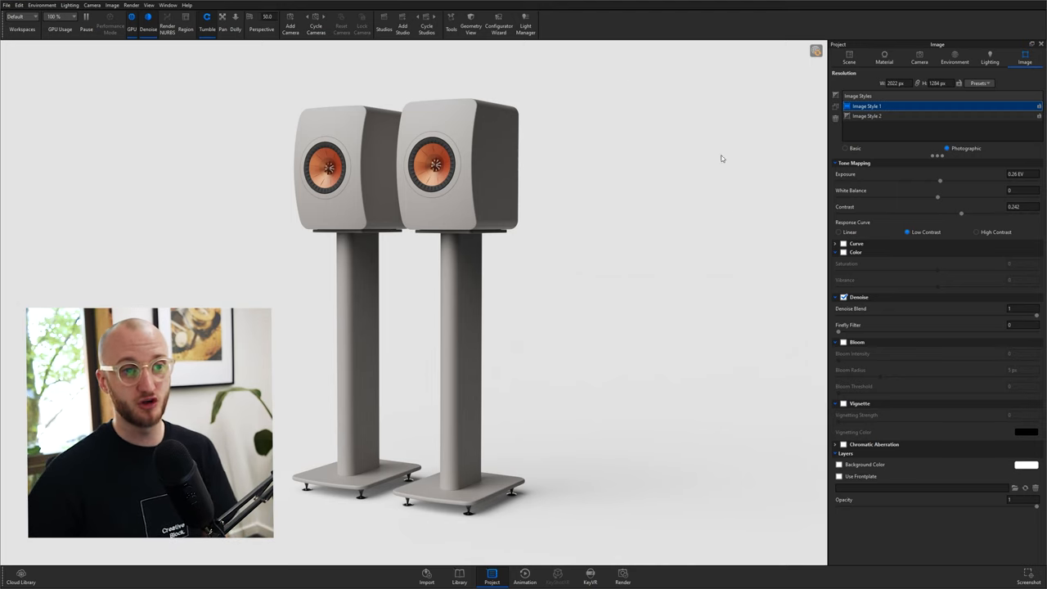
{"action": "mouse_move", "coordinate": [762, 232]}
{"action": "type", "text": "1"}
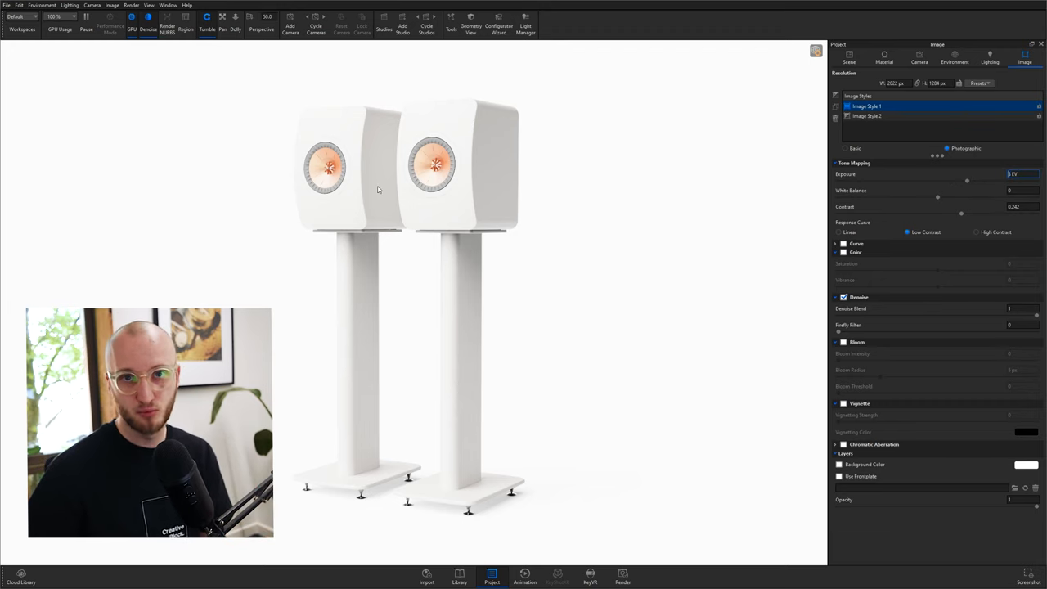
{"action": "mouse_move", "coordinate": [652, 184]}
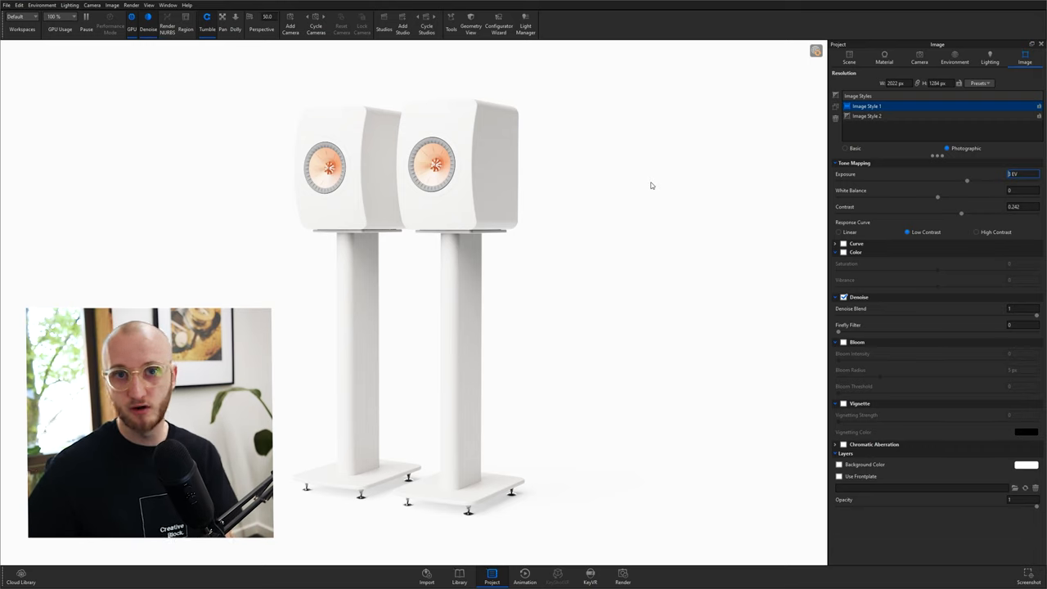
Show the lighting environment settings
{"action": "left_click", "coordinate": [955, 56]}
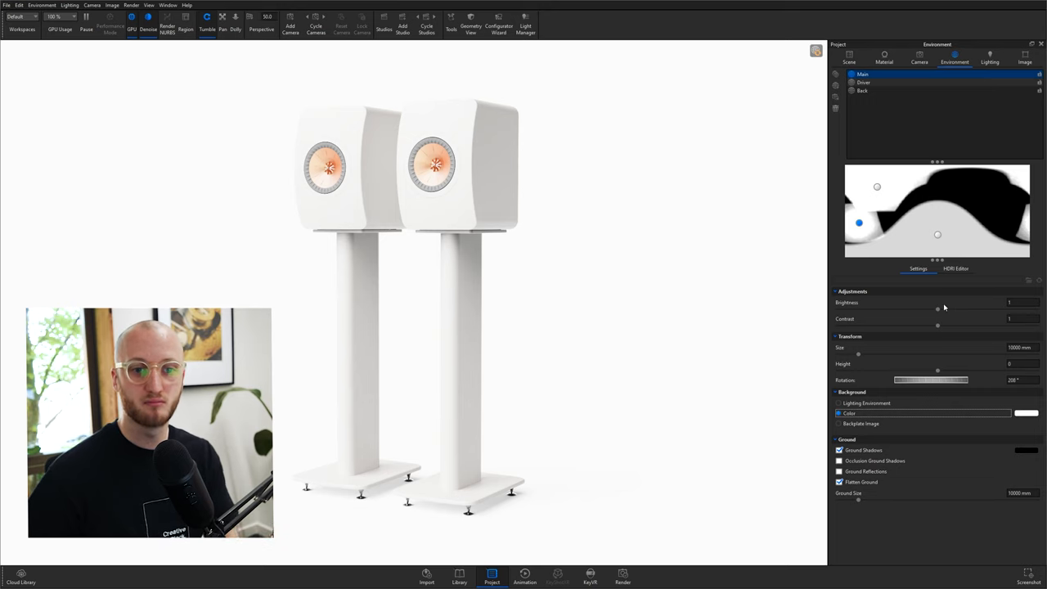
Lower the environment Brightness to about 0.178 so the speakers show grey shading
{"action": "left_click_drag", "start_coordinate": [936, 309], "coordinate": [914, 309]}
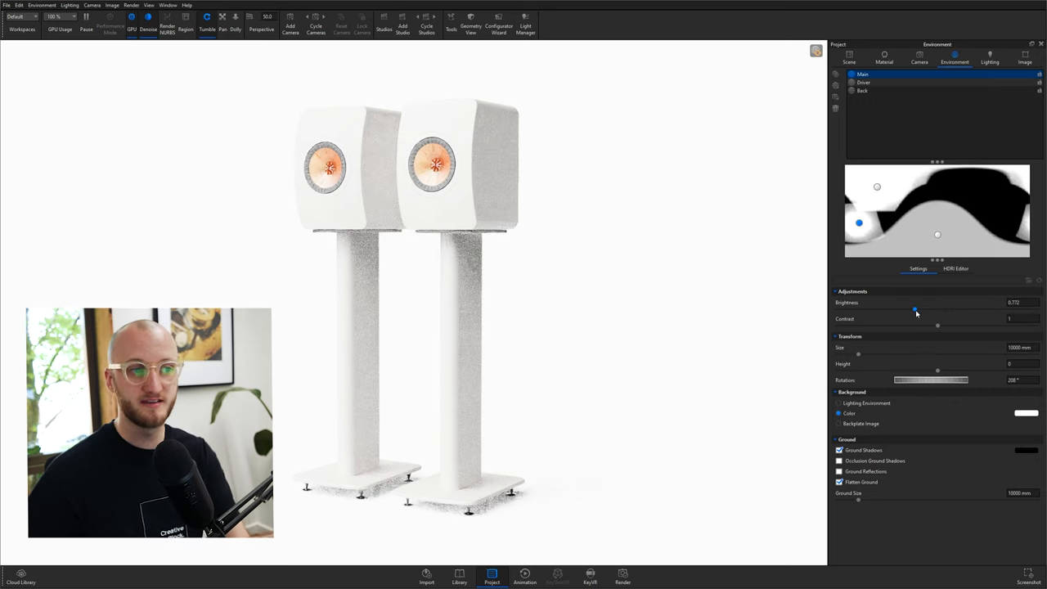
{"action": "left_click_drag", "start_coordinate": [915, 310], "coordinate": [903, 310]}
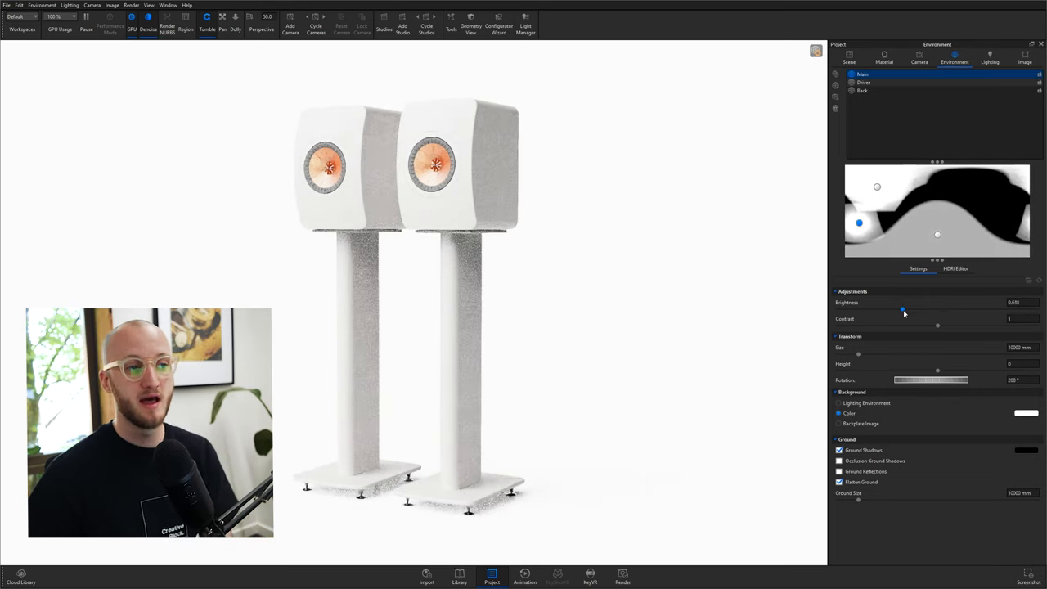
{"action": "left_click_drag", "start_coordinate": [902, 309], "coordinate": [858, 309]}
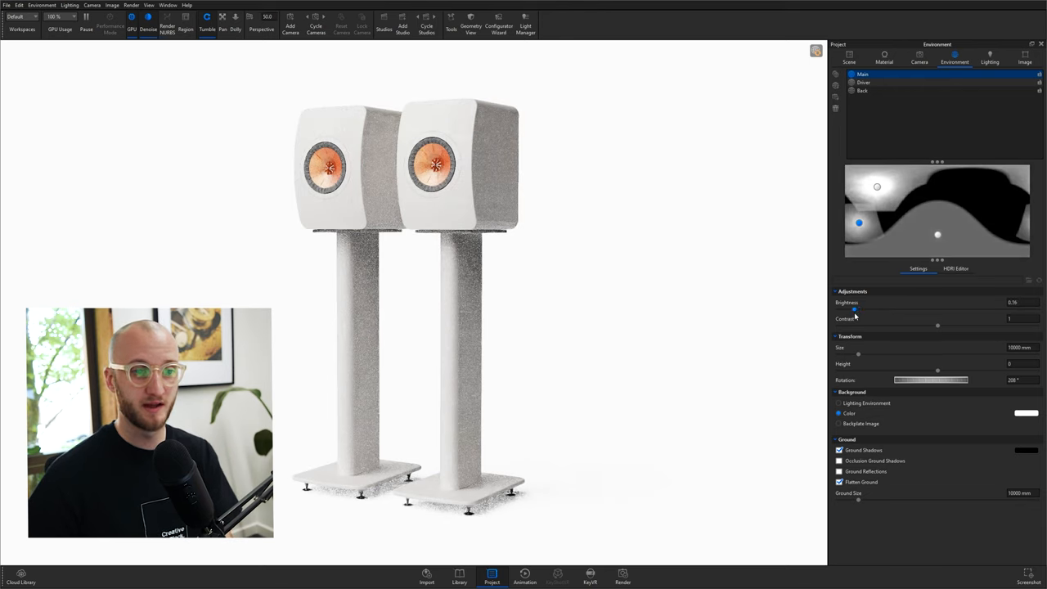
{"action": "left_click_drag", "start_coordinate": [858, 310], "coordinate": [854, 310]}
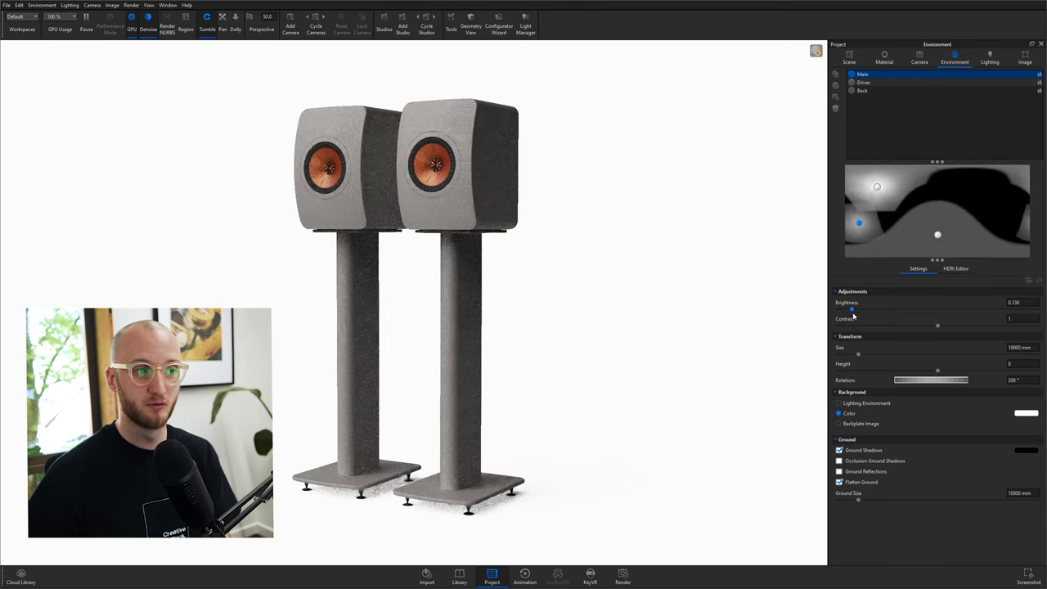
{"action": "left_click_drag", "start_coordinate": [856, 309], "coordinate": [860, 309]}
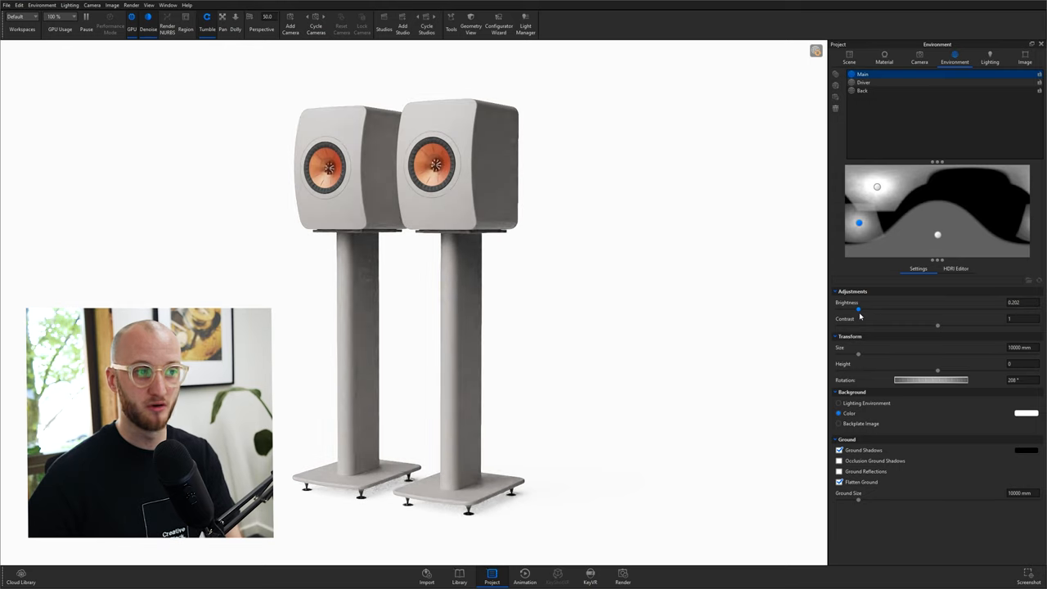
{"action": "left_click_drag", "start_coordinate": [859, 309], "coordinate": [857, 309]}
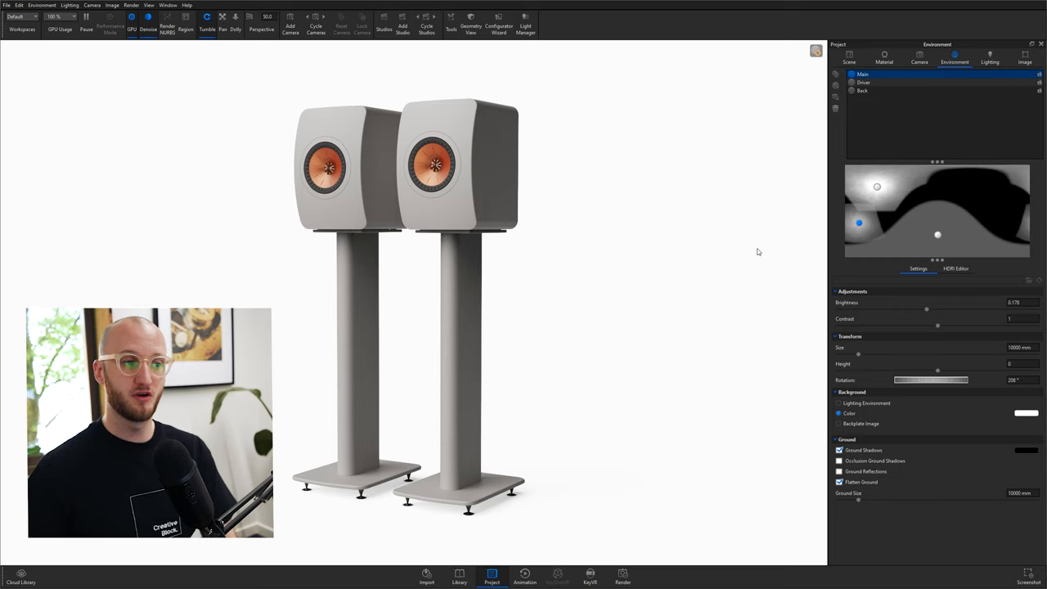
{"action": "left_click", "coordinate": [924, 74]}
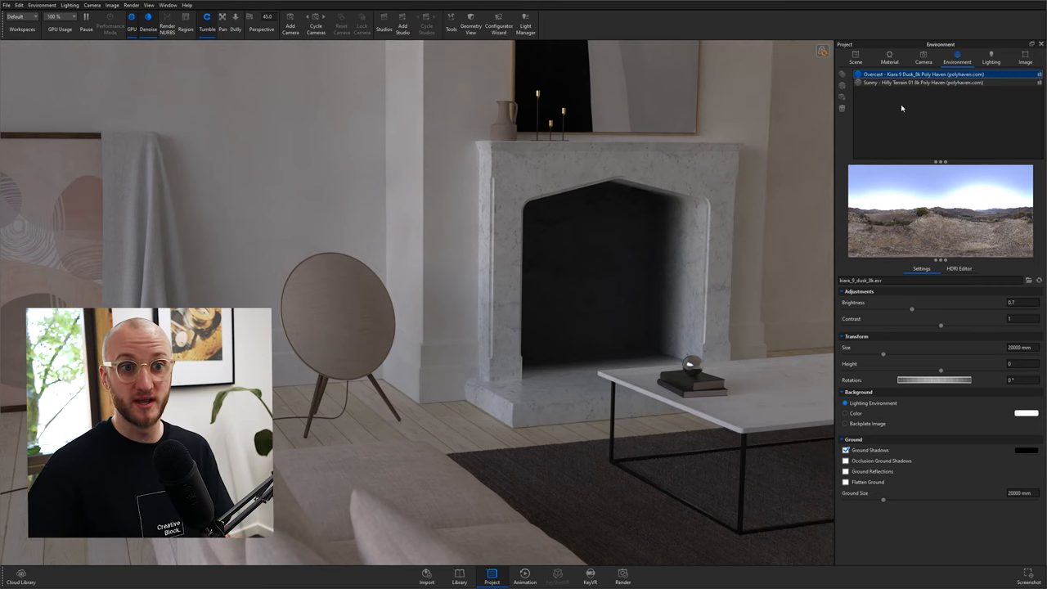
Show the Image settings for the fireplace living-room scene
{"action": "left_click", "coordinate": [1025, 57]}
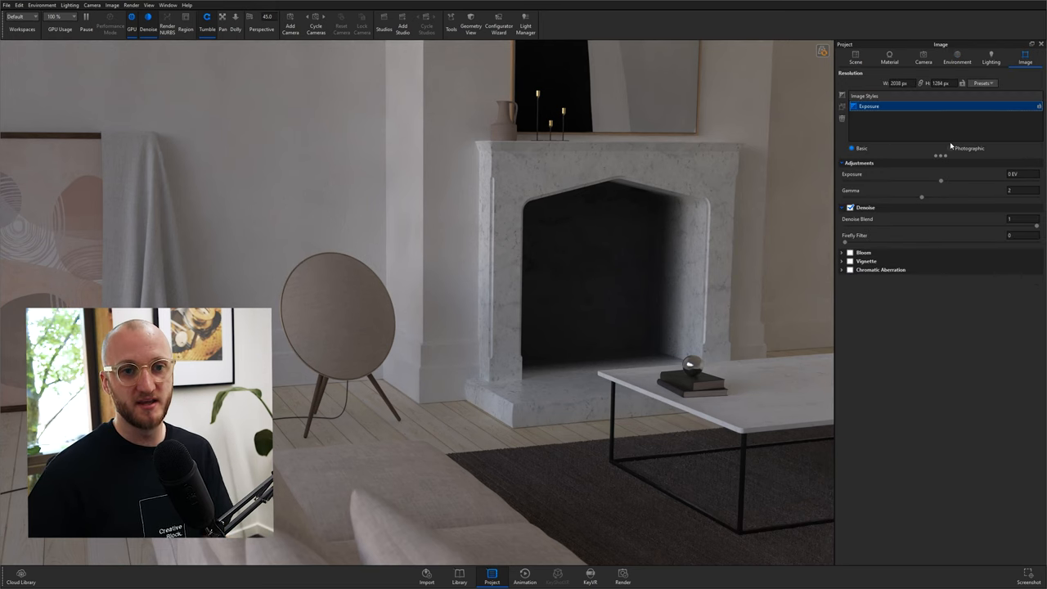
Set the Exposure style to Photographic tone mapping with a High Contrast curve
{"action": "left_click", "coordinate": [951, 148]}
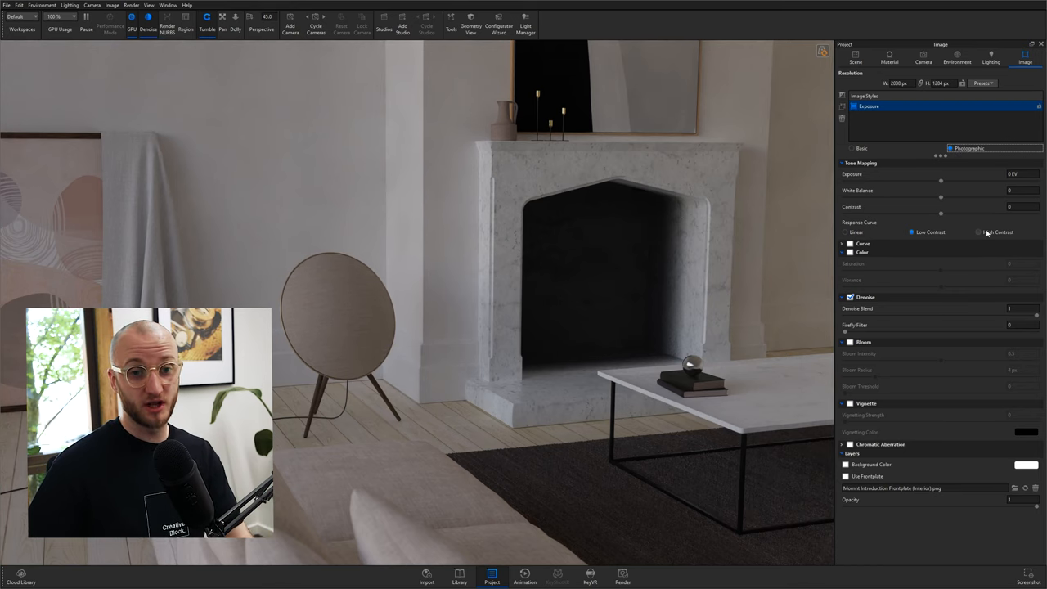
{"action": "left_click", "coordinate": [979, 231]}
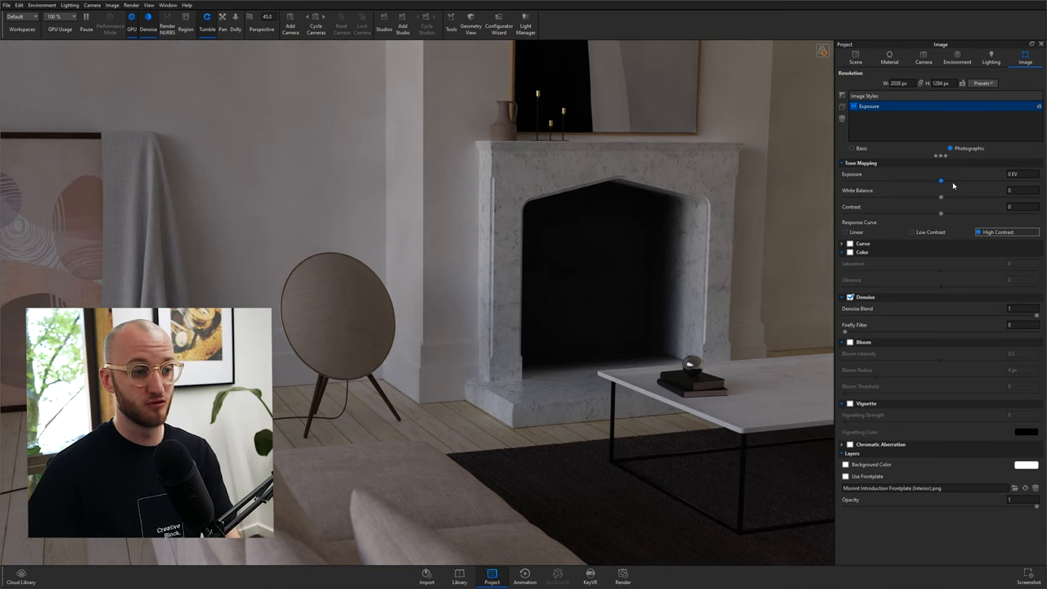
Set the living-room exposure to 1.72 EV and raise contrast slightly
{"action": "left_click_drag", "start_coordinate": [940, 180], "coordinate": [956, 180]}
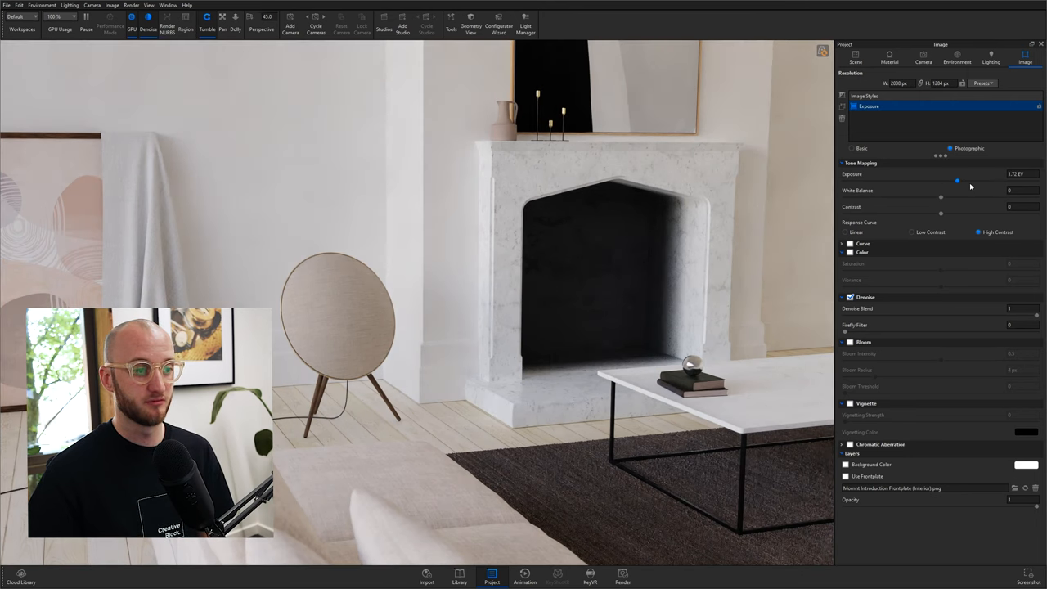
{"action": "left_click_drag", "start_coordinate": [957, 180], "coordinate": [963, 180]}
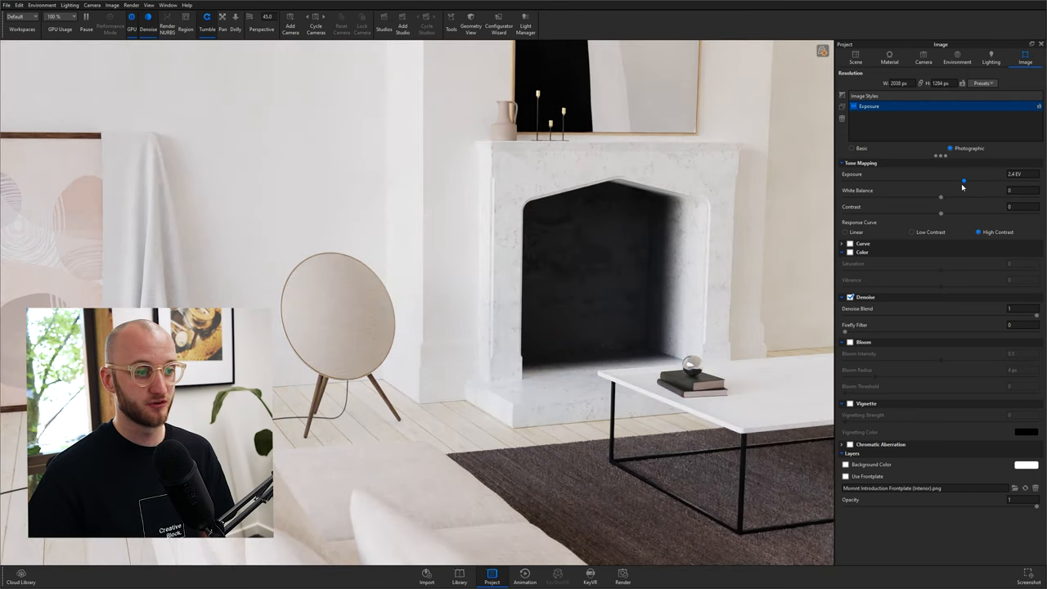
{"action": "left_click_drag", "start_coordinate": [964, 180], "coordinate": [956, 180]}
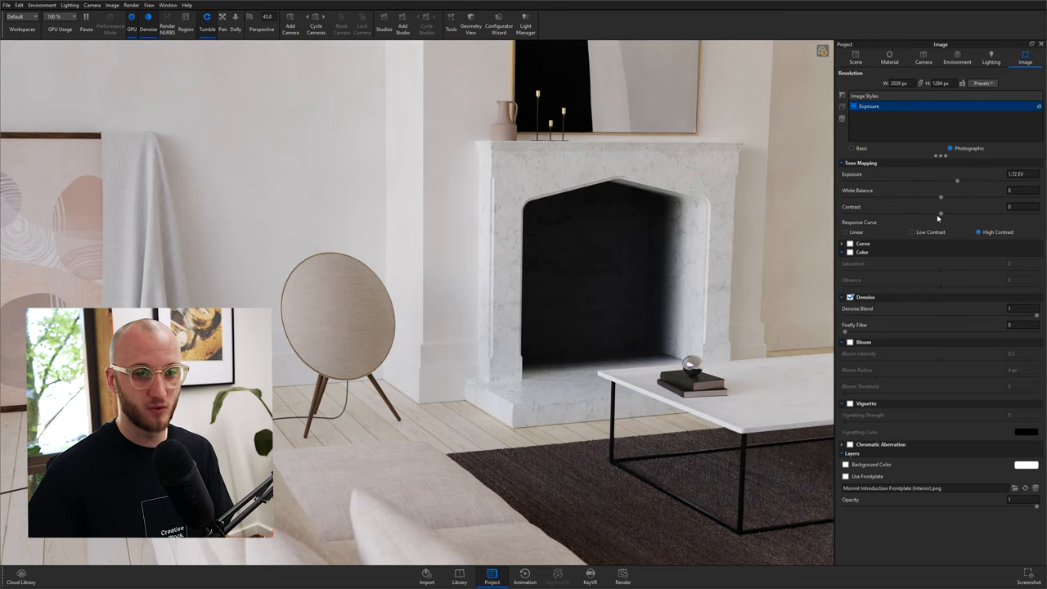
{"action": "left_click_drag", "start_coordinate": [941, 214], "coordinate": [968, 214]}
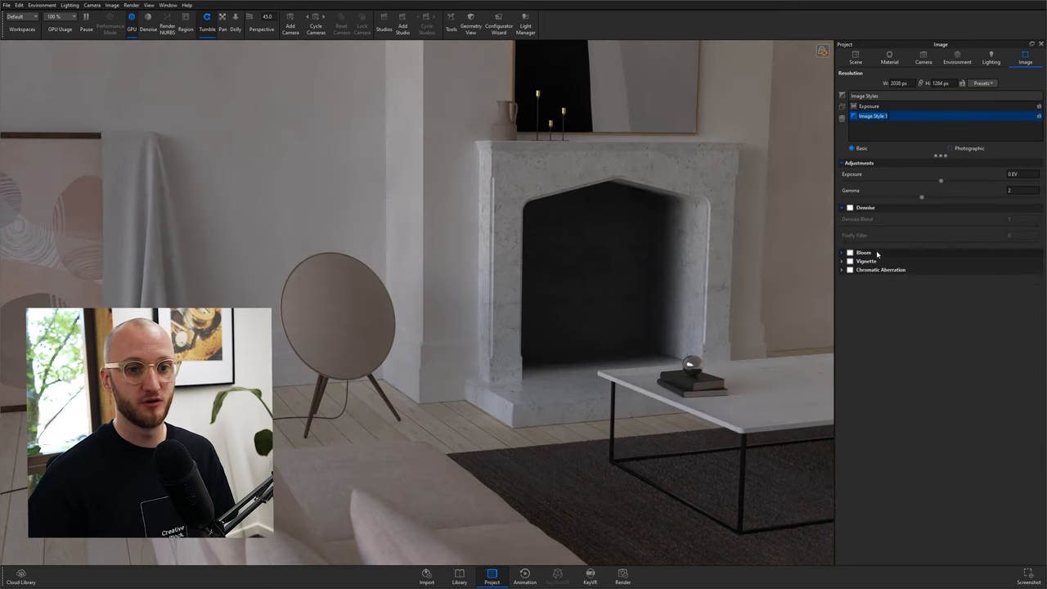
Give the basic style denoise, 1.504 EV exposure and 1.45 gamma, then reselect Exposure style
{"action": "left_click", "coordinate": [850, 207]}
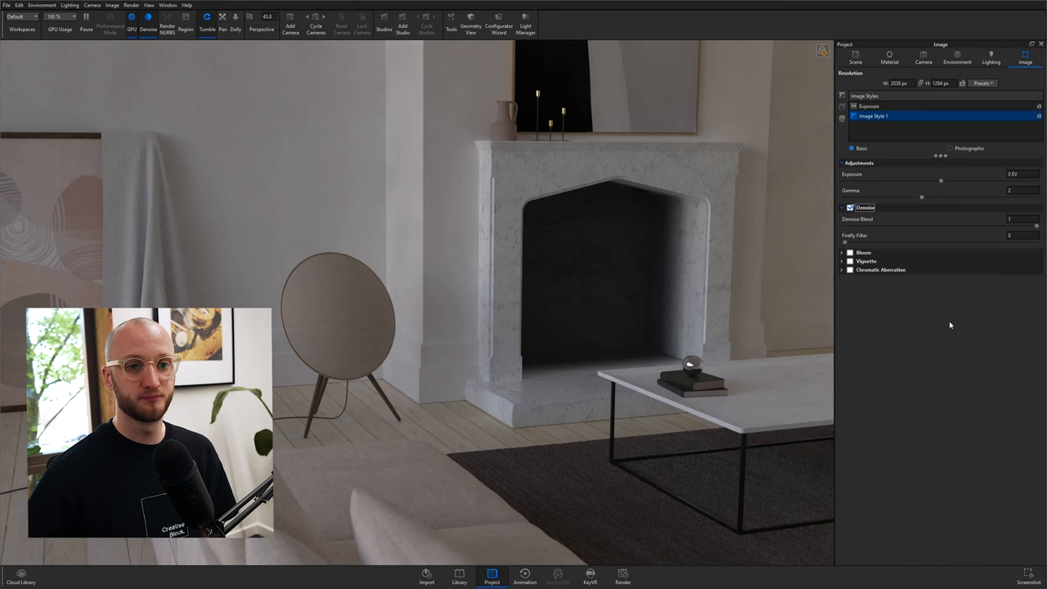
{"action": "left_click", "coordinate": [869, 106]}
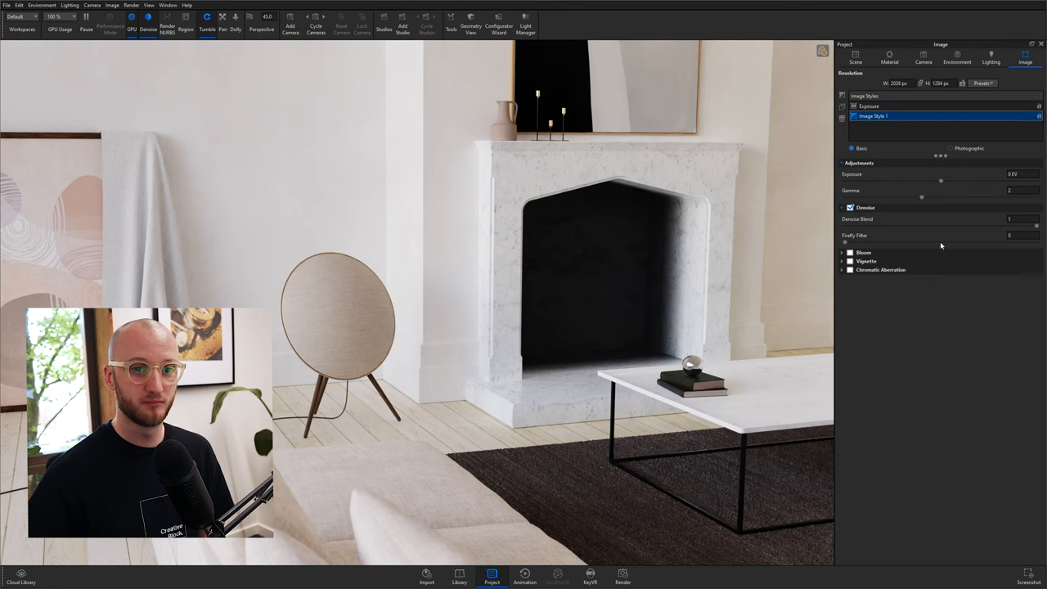
{"action": "left_click_drag", "start_coordinate": [941, 180], "coordinate": [999, 180]}
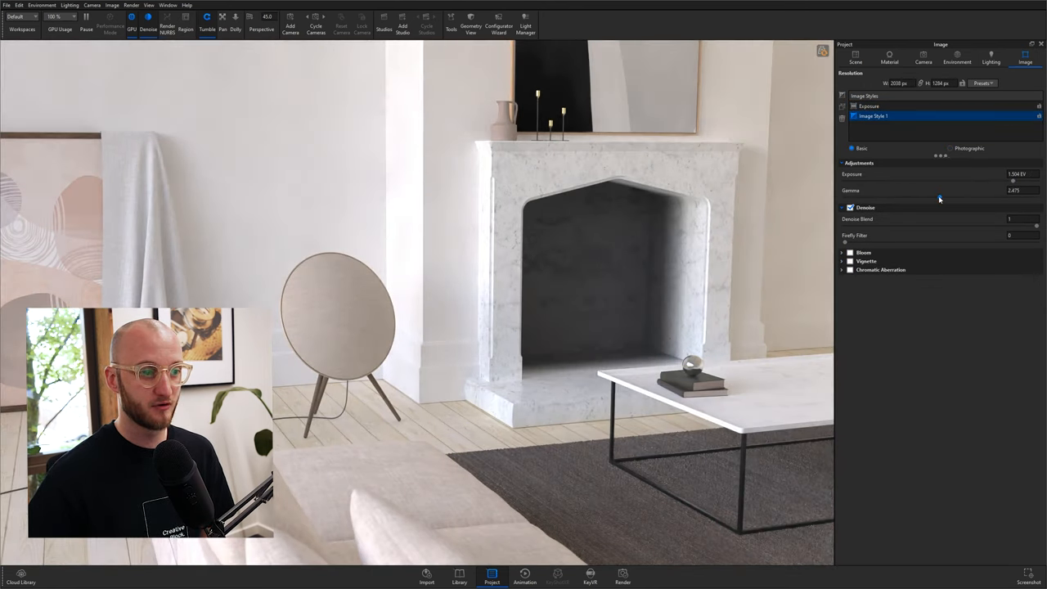
{"action": "left_click_drag", "start_coordinate": [1012, 197], "coordinate": [900, 197]}
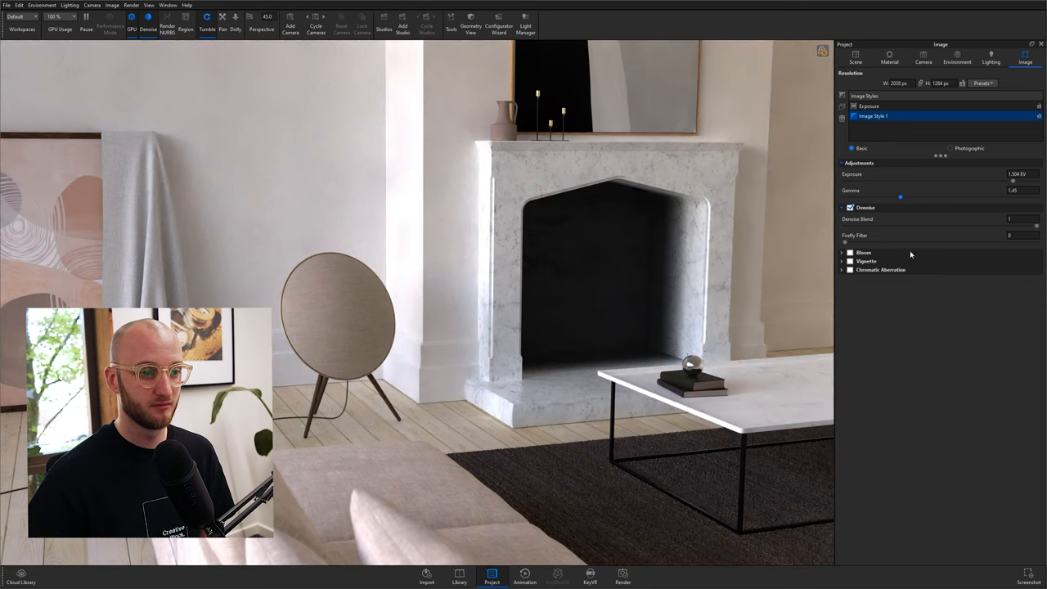
{"action": "left_click", "coordinate": [868, 106]}
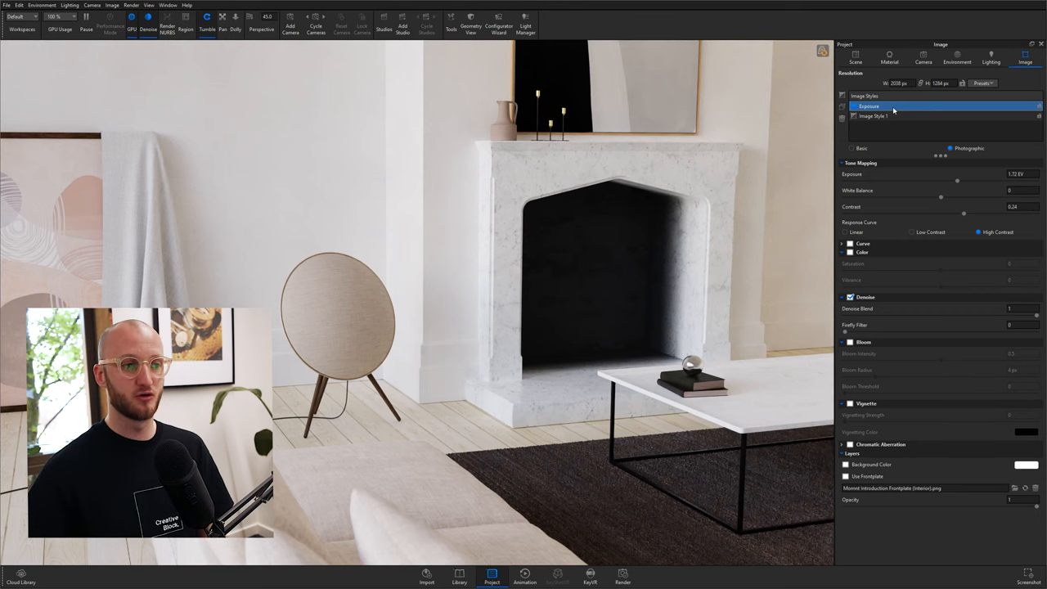
{"action": "left_click", "coordinate": [893, 106]}
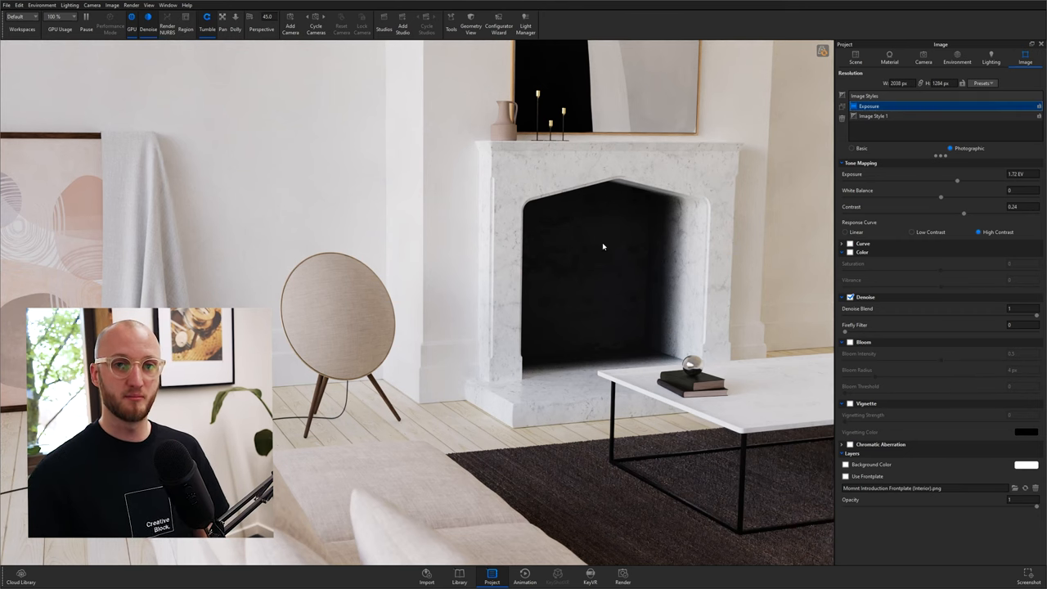